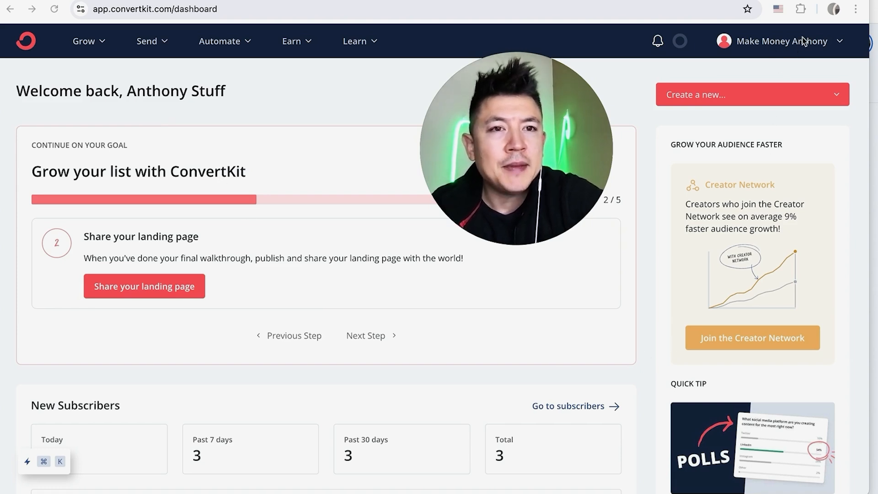
- Open ConvertKit's account Settings from the account name menu
left_click(783, 40)
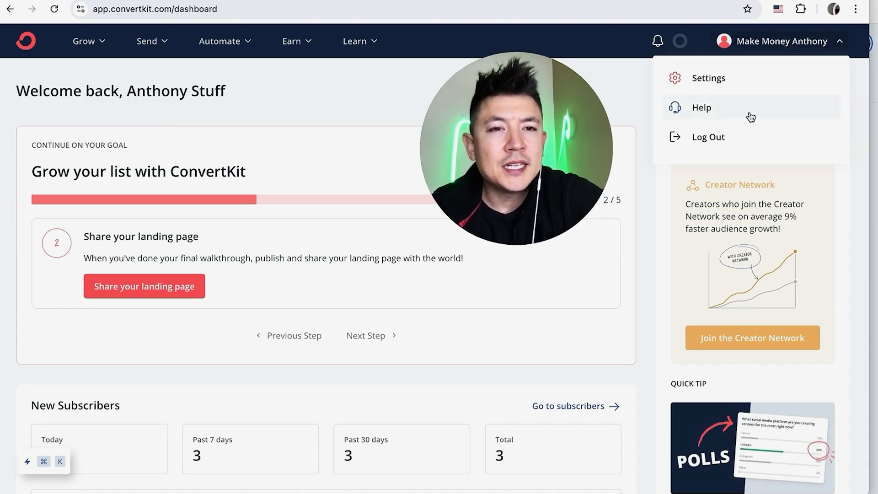
mouse_move(708, 78)
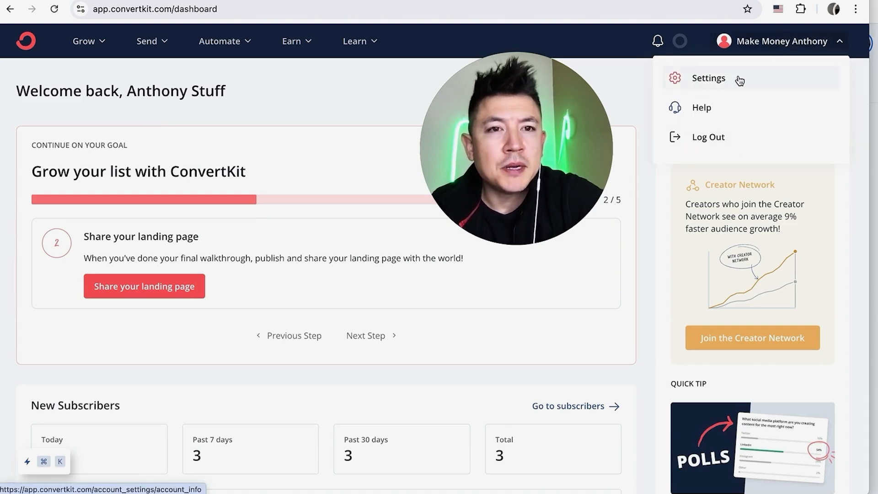
left_click(708, 78)
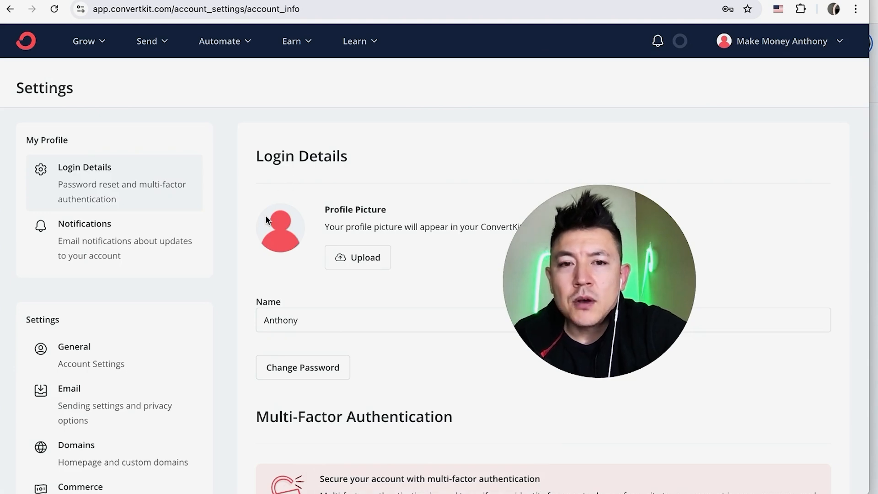
- Open the Commerce settings from the Settings sidebar
scroll("down", 3)
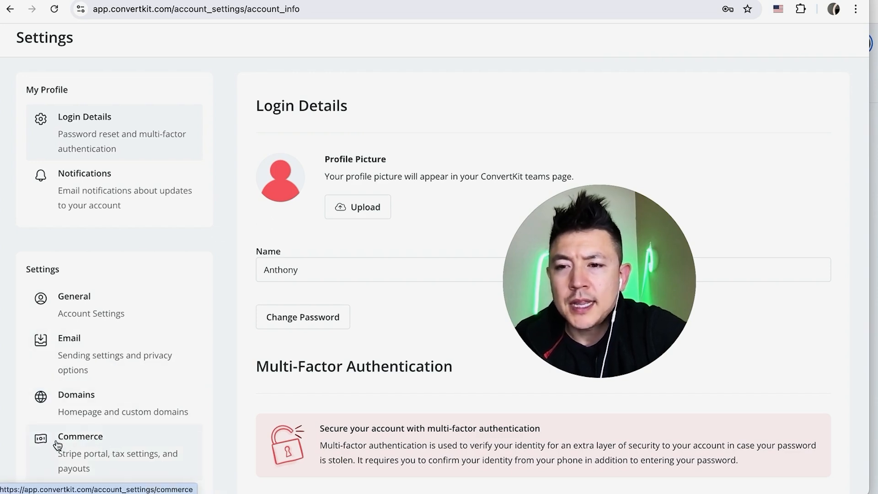
left_click(80, 436)
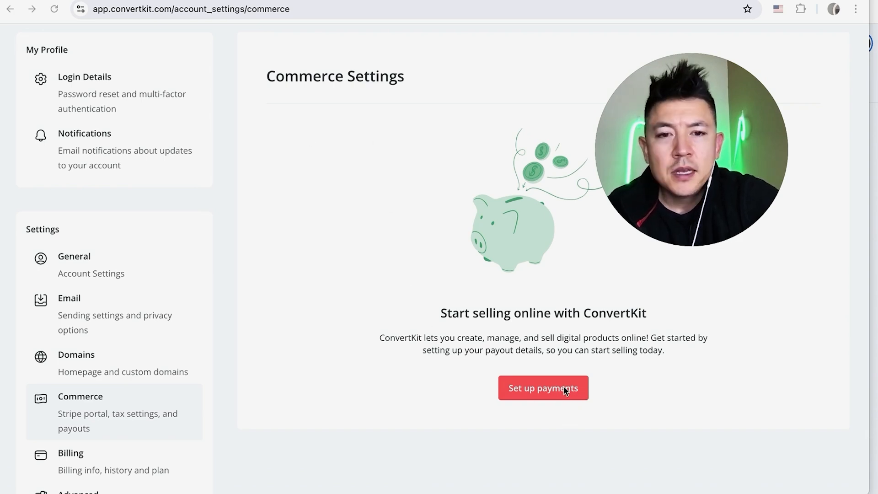
- Begin payment setup as an Individual and continue to Stripe
left_click(541, 387)
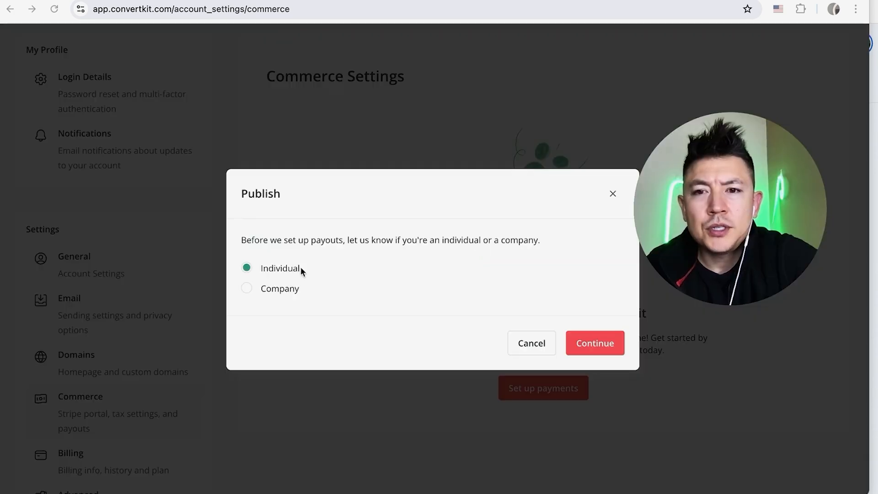
mouse_move(312, 289)
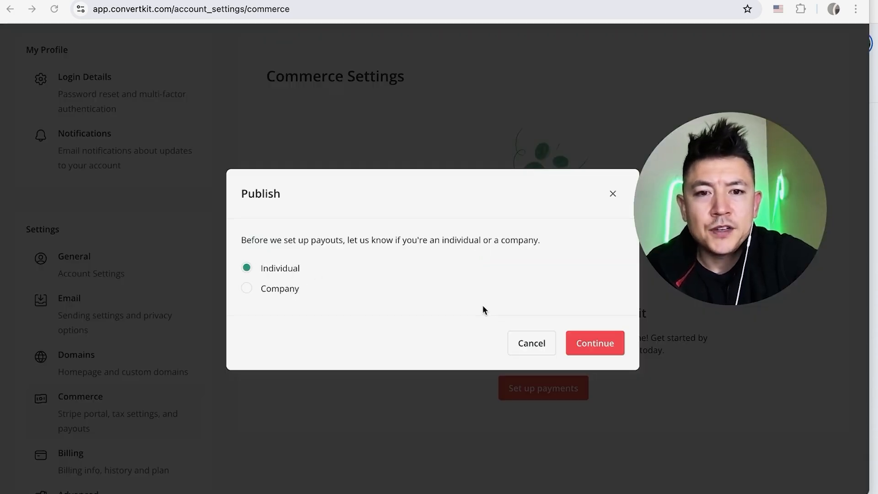
left_click(594, 342)
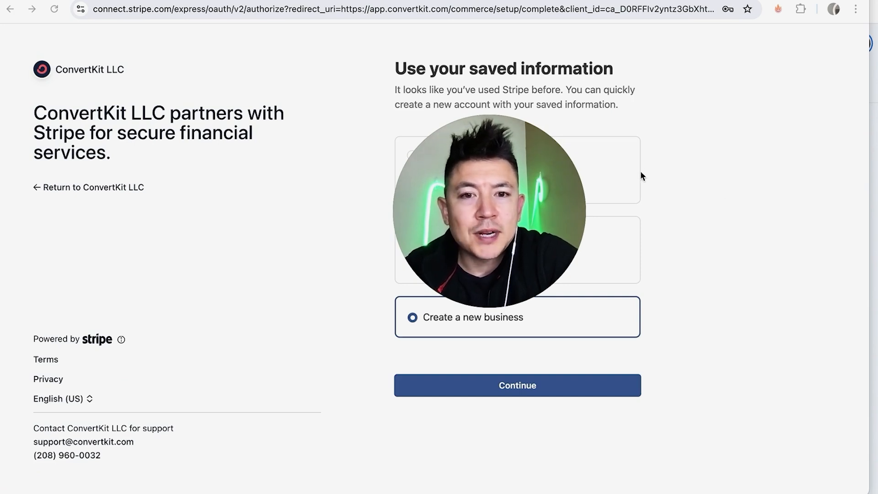
mouse_move(648, 175)
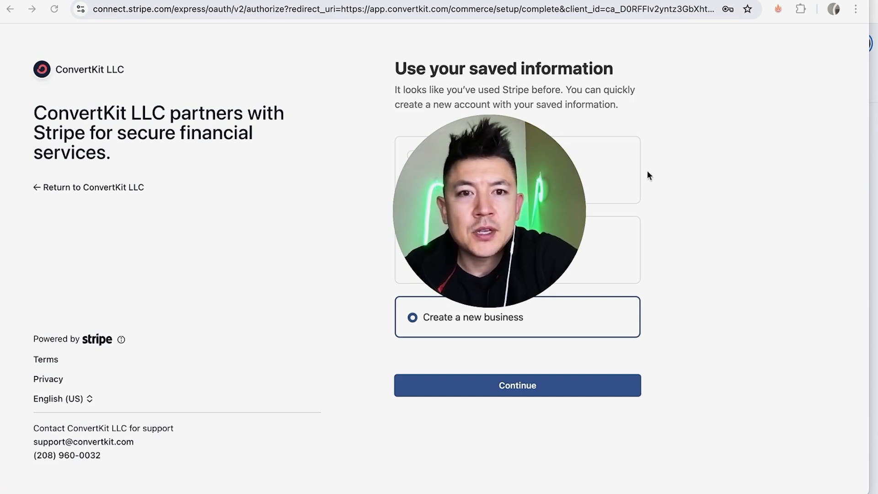
- Continue past Stripe's saved-information page to the business details form
left_click(516, 385)
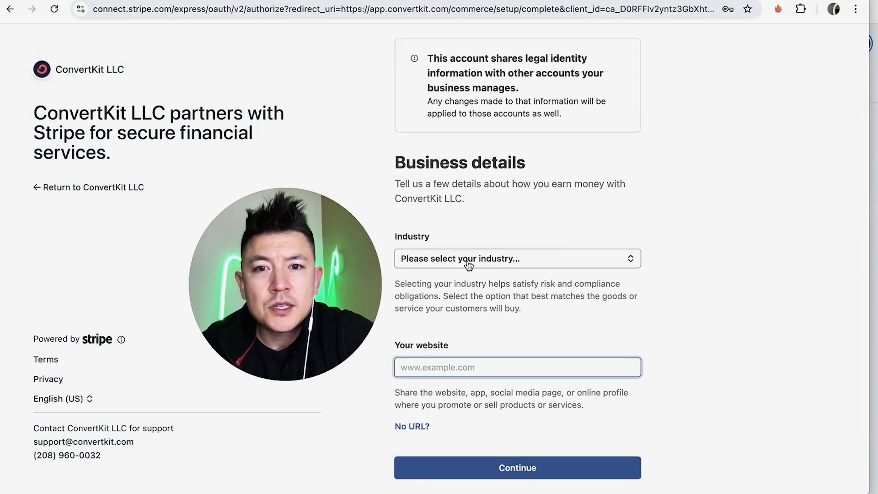
left_click(515, 258)
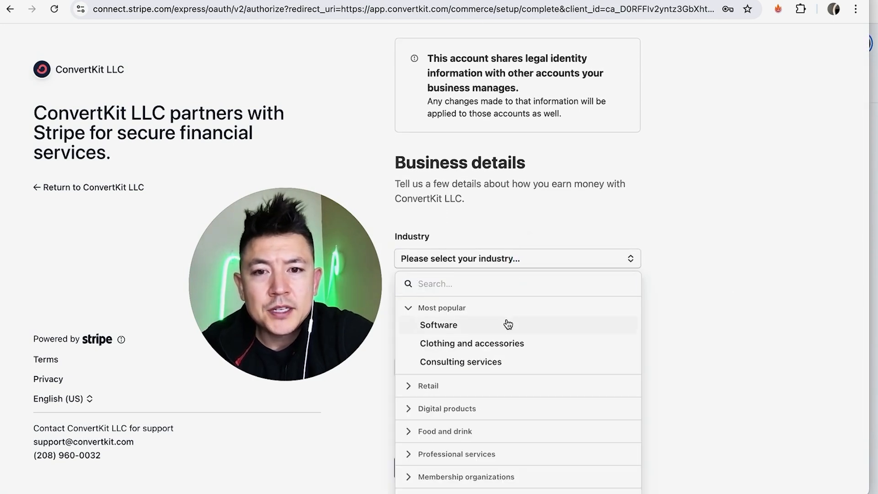
scroll("down", 3)
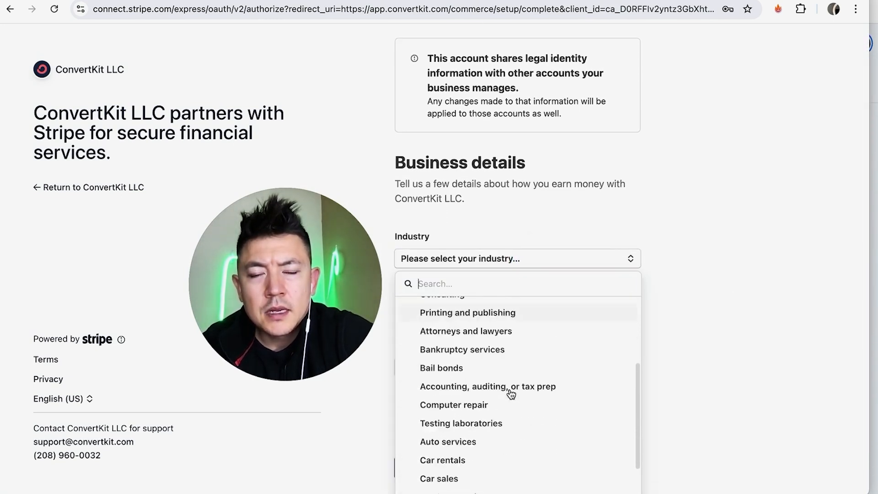
scroll("down", 3)
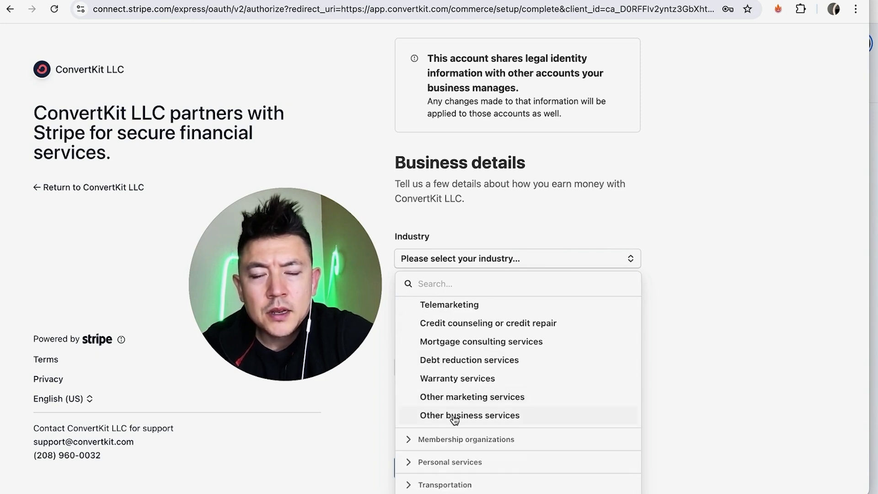
left_click(471, 397)
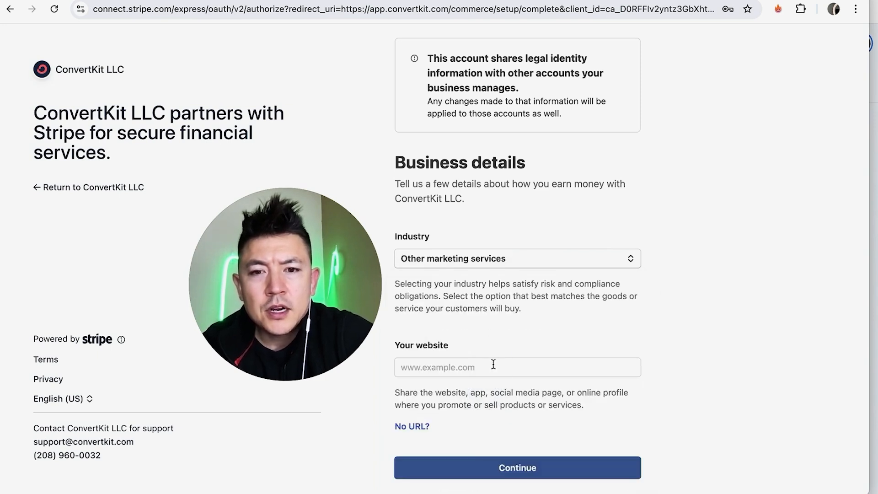
left_click(516, 366)
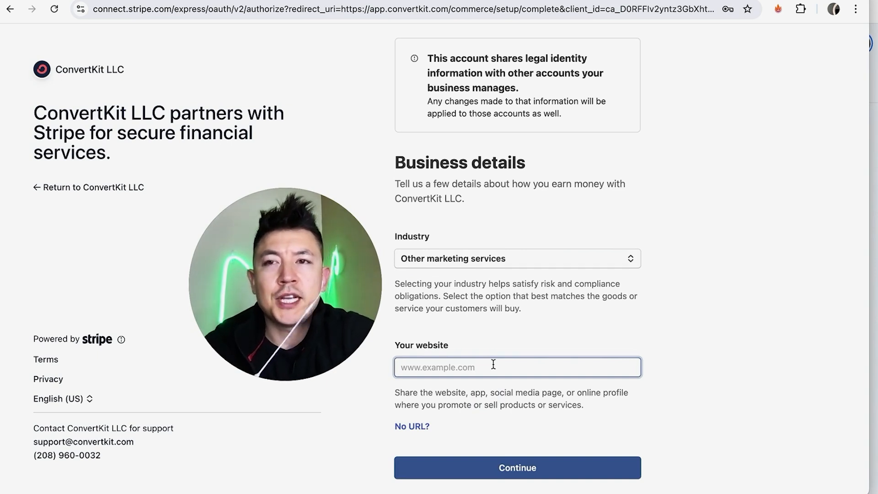
type("https://www.youtube.com/channel/UCUccYwZMnNshyTFTtUTqijA")
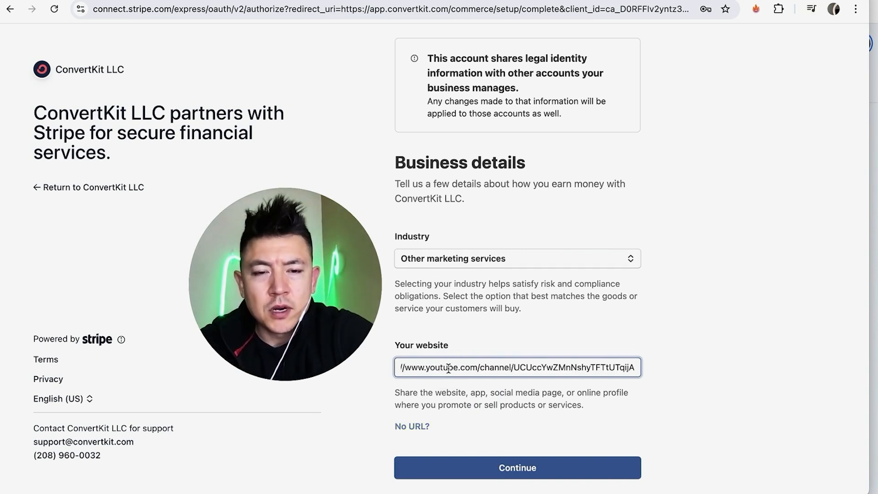
left_click(516, 467)
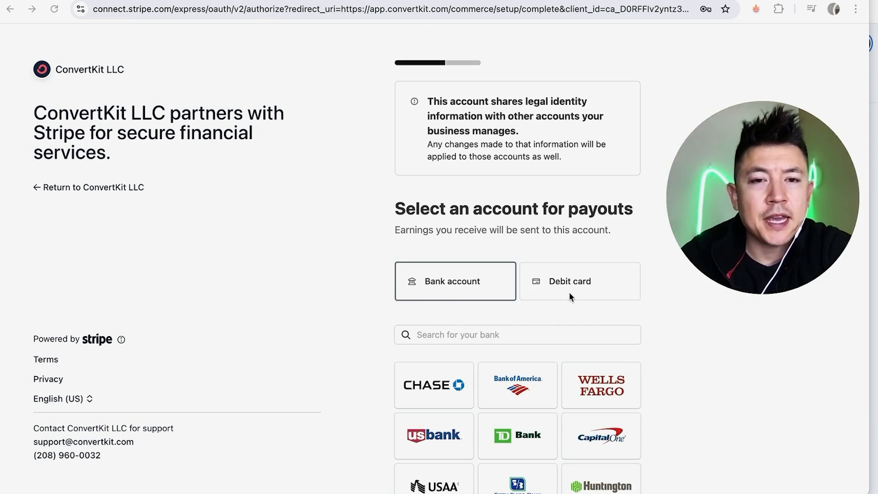
- Choose Debit card as the payout account
scroll("down", 3)
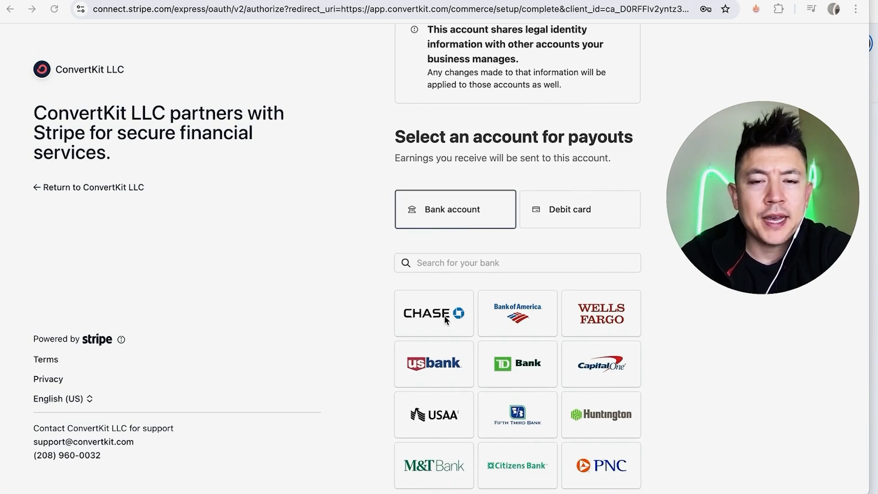
mouse_move(477, 286)
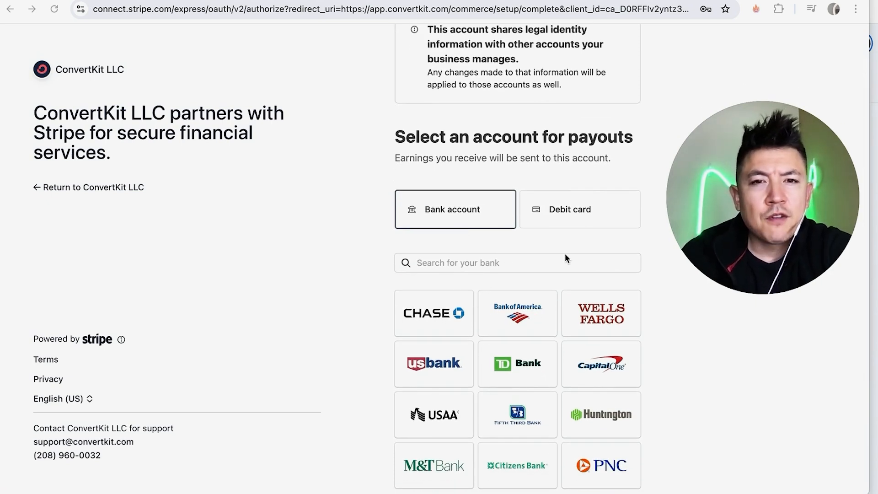
mouse_move(553, 218)
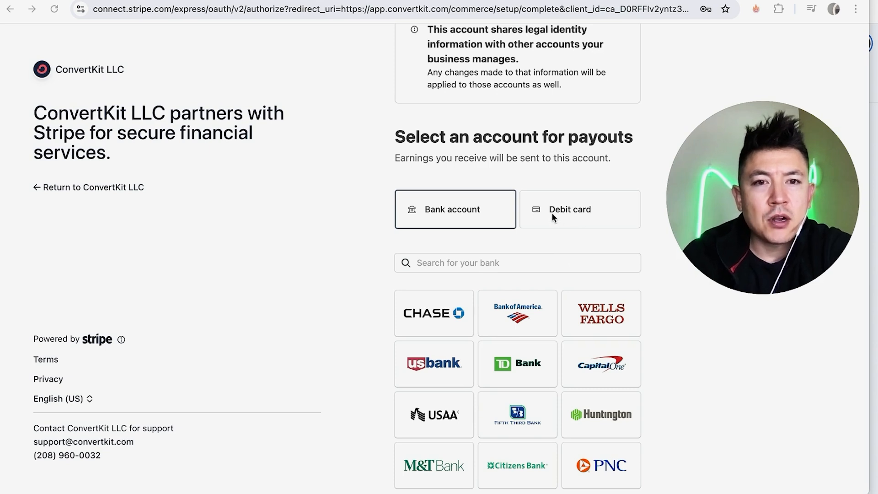
left_click(578, 209)
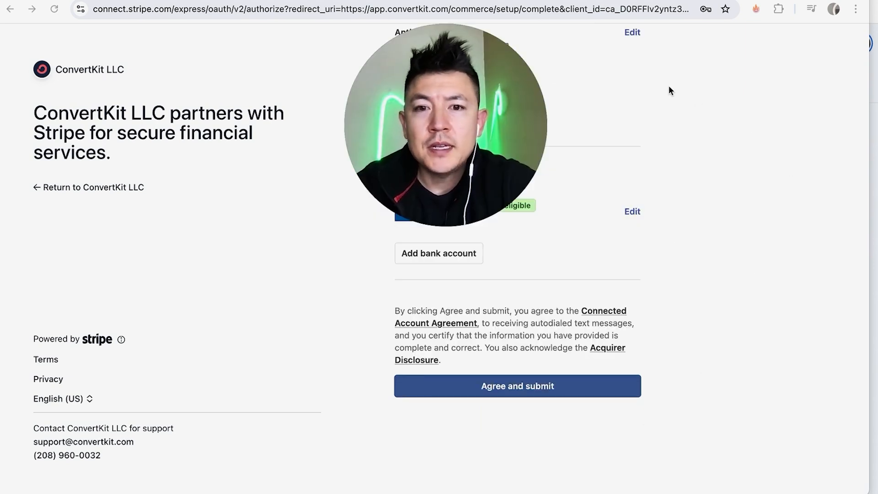
mouse_move(718, 141)
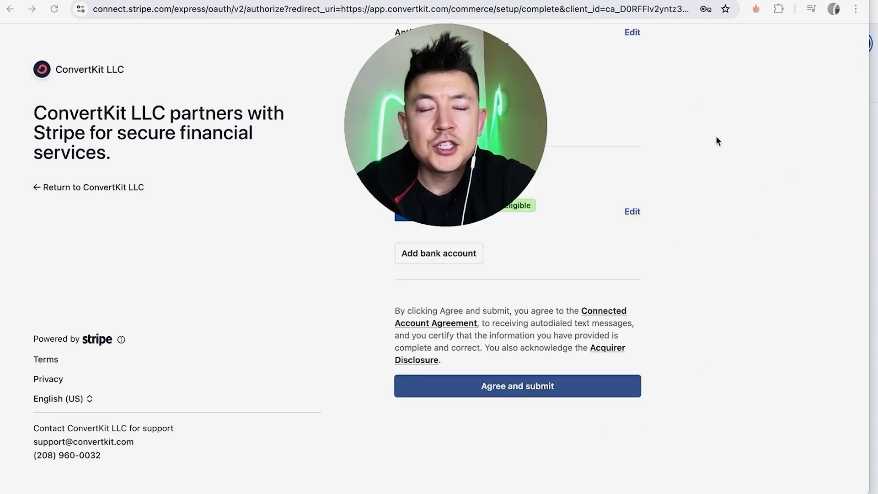
mouse_move(696, 115)
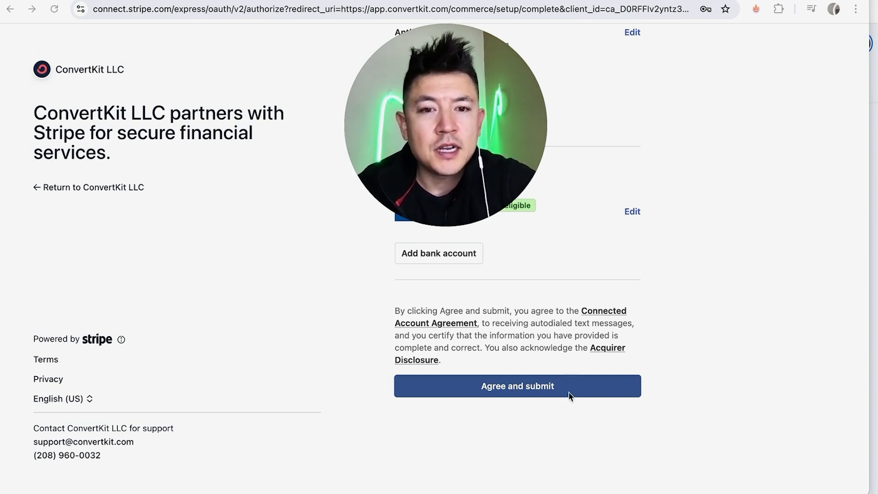
- Agree to Stripe's terms and submit the account
left_click(517, 386)
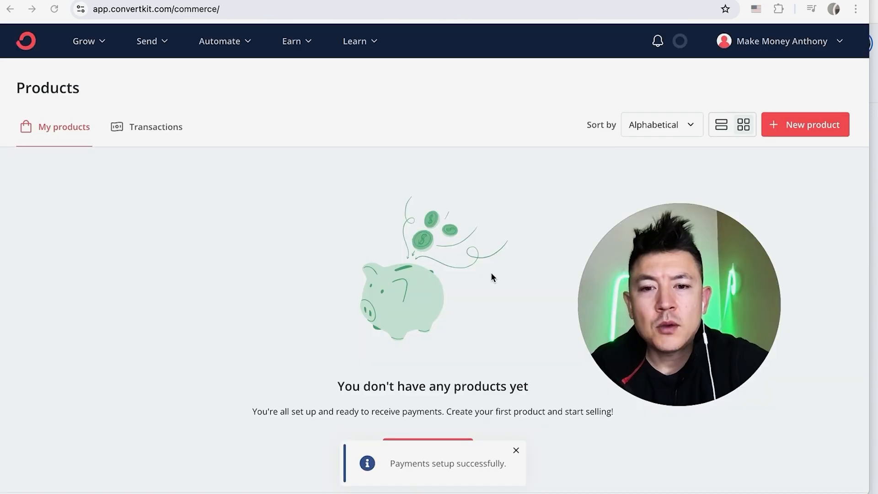